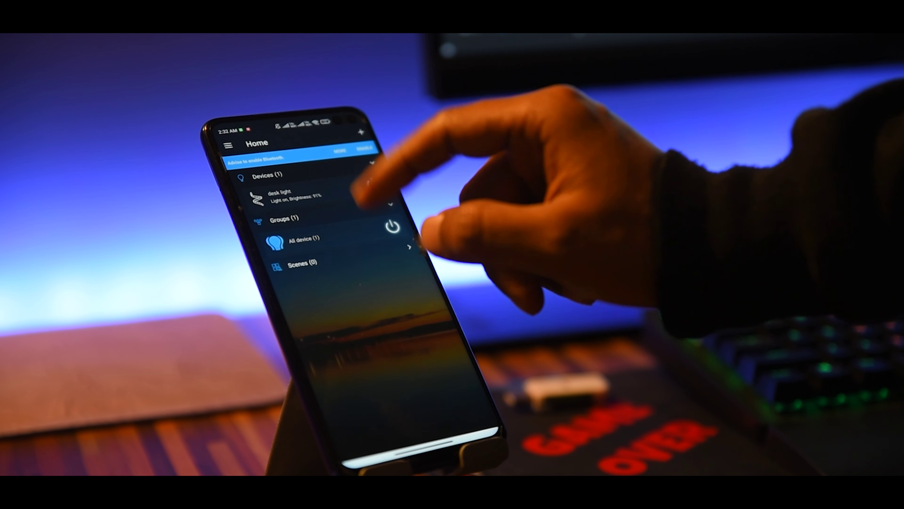
- Select the desk light and activate its Red/green cross fade effect under Functions
click(288, 196)
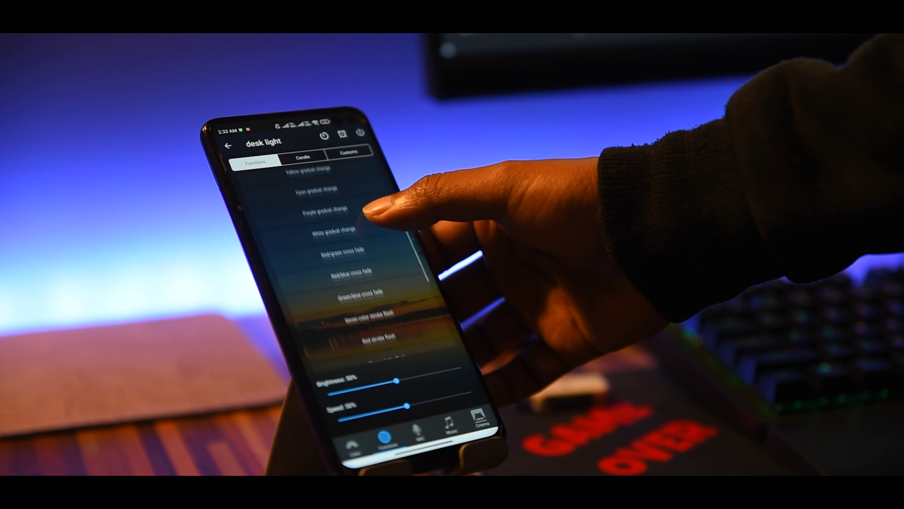
click(343, 251)
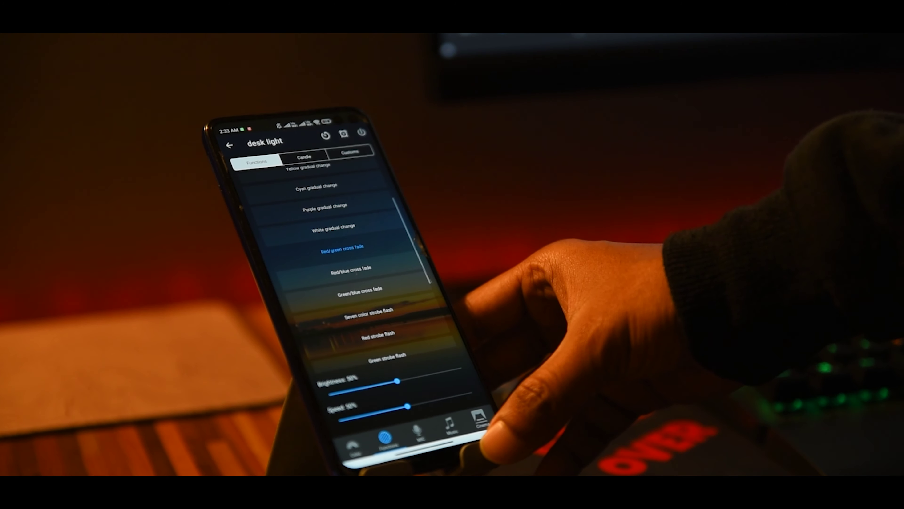